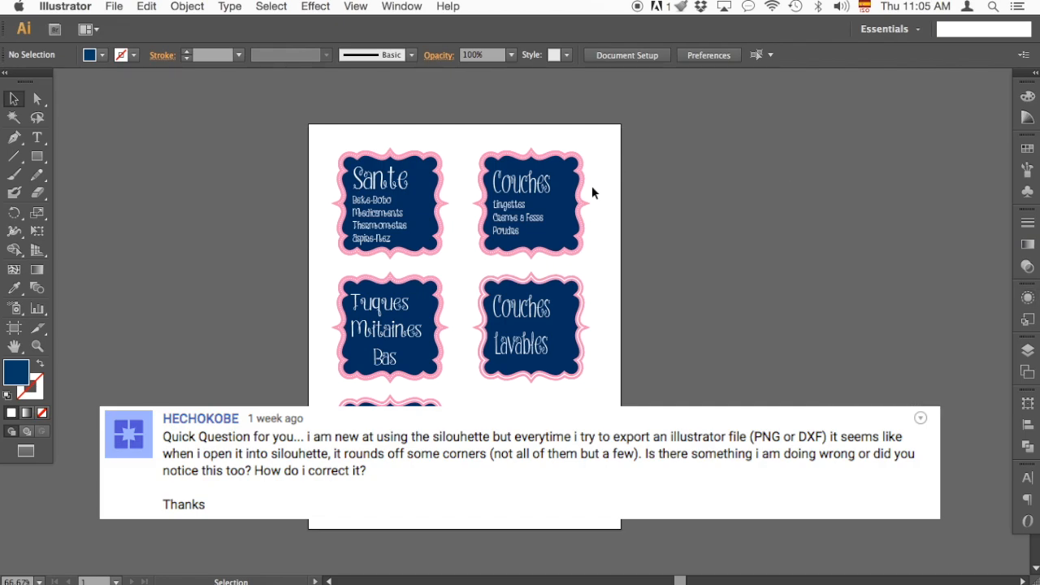
mouse_move(463, 194)
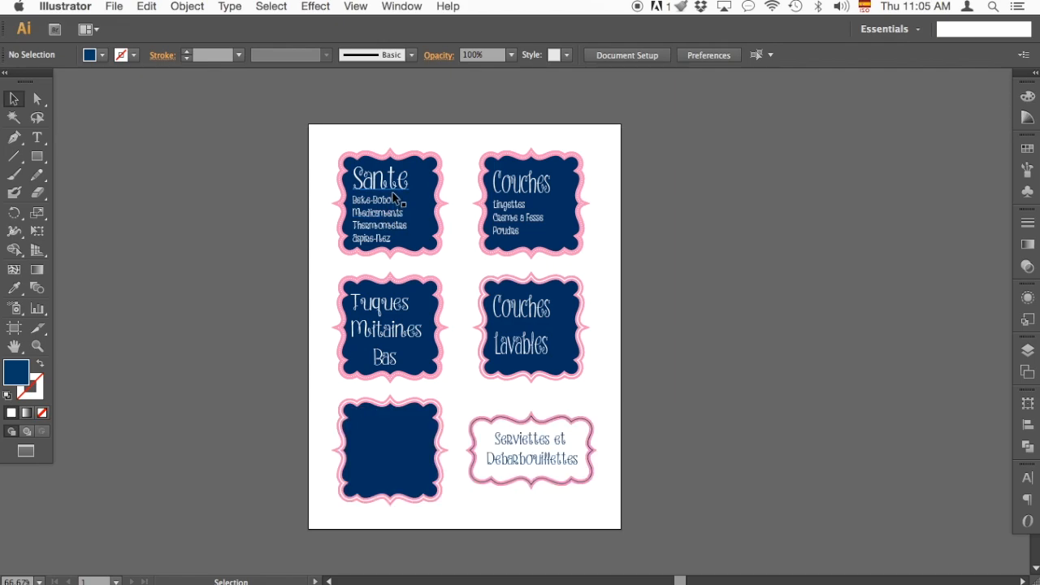
mouse_move(528, 217)
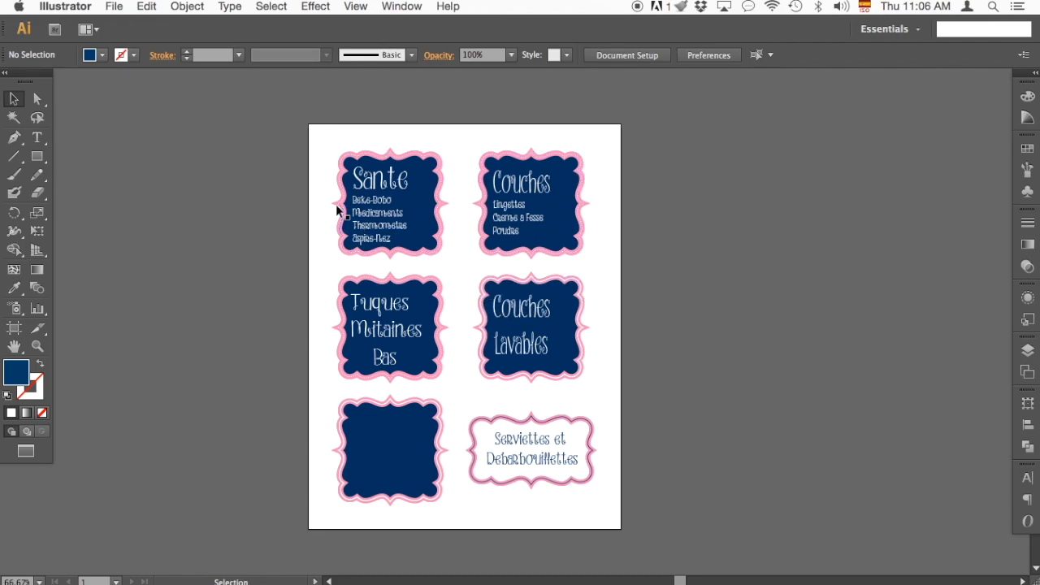
mouse_move(288, 195)
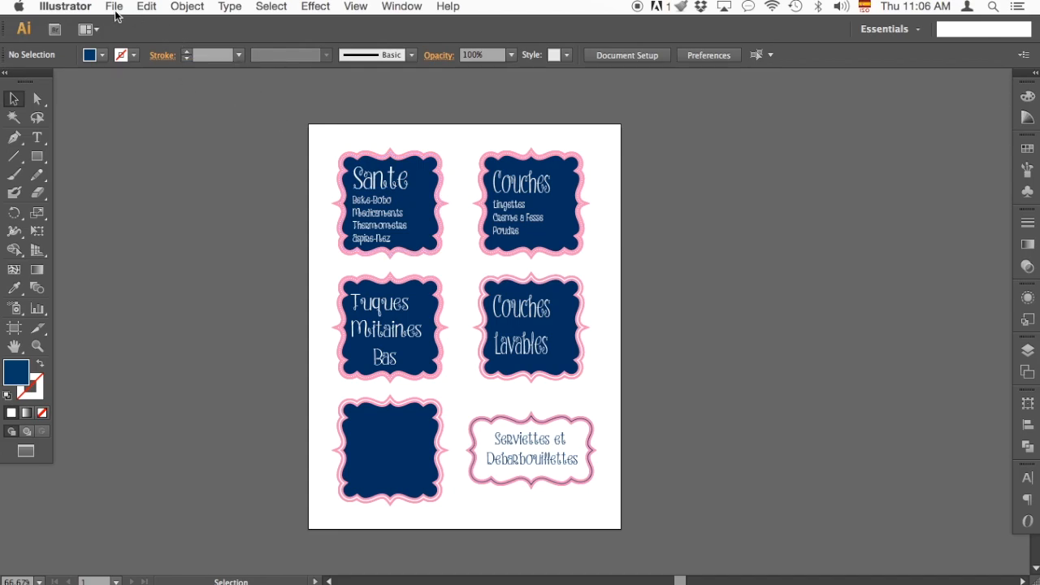
Export the Illustrator label sheet to the Desktop using artboard bounds.
click(114, 7)
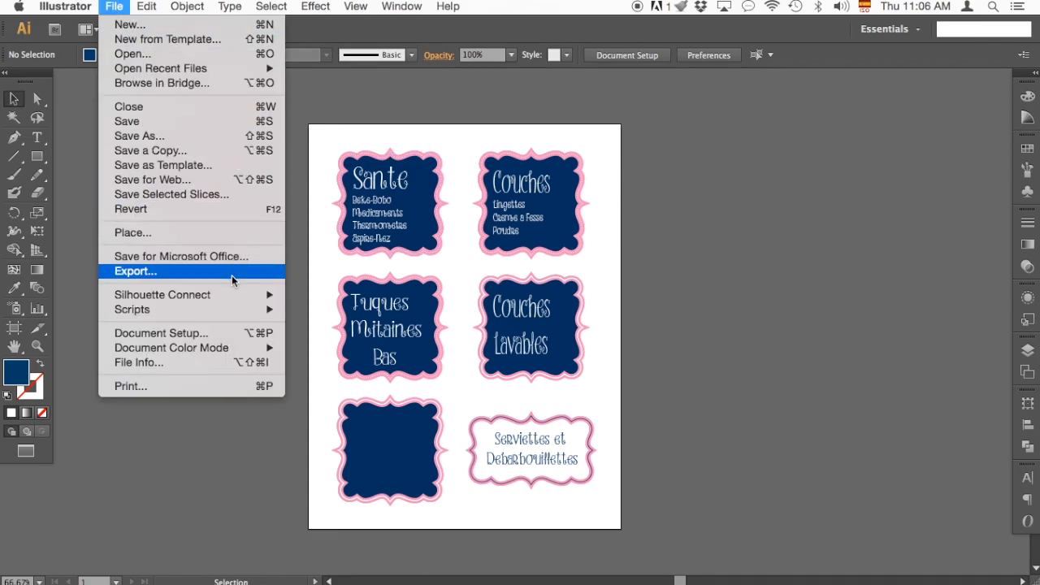
click(136, 271)
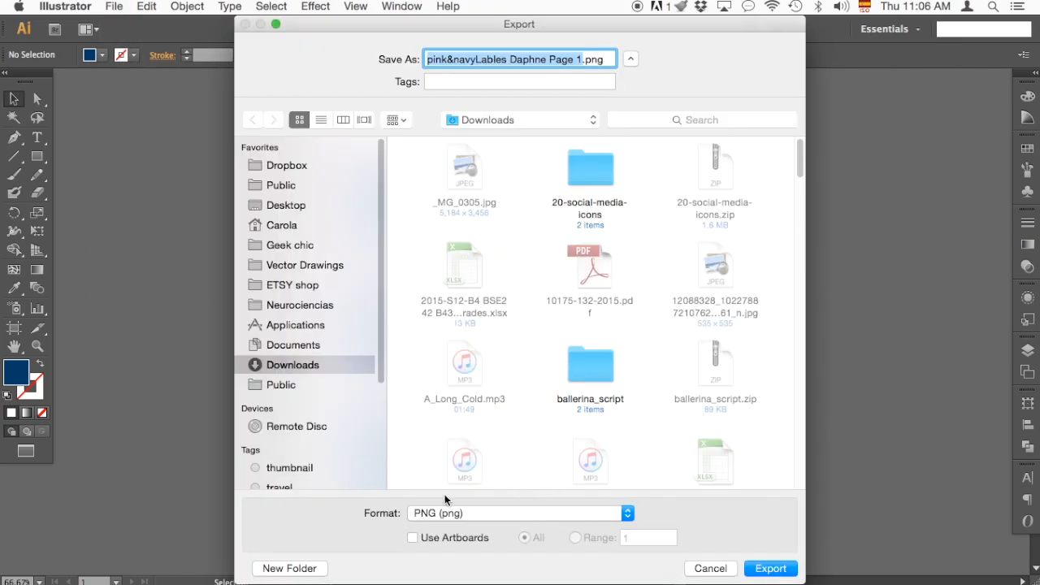
click(413, 537)
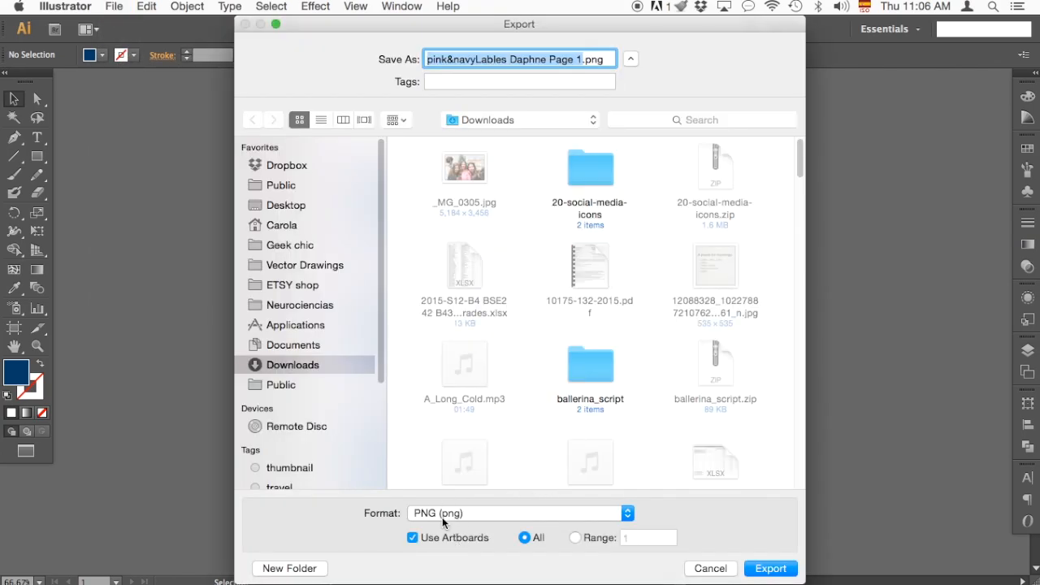
mouse_move(304, 244)
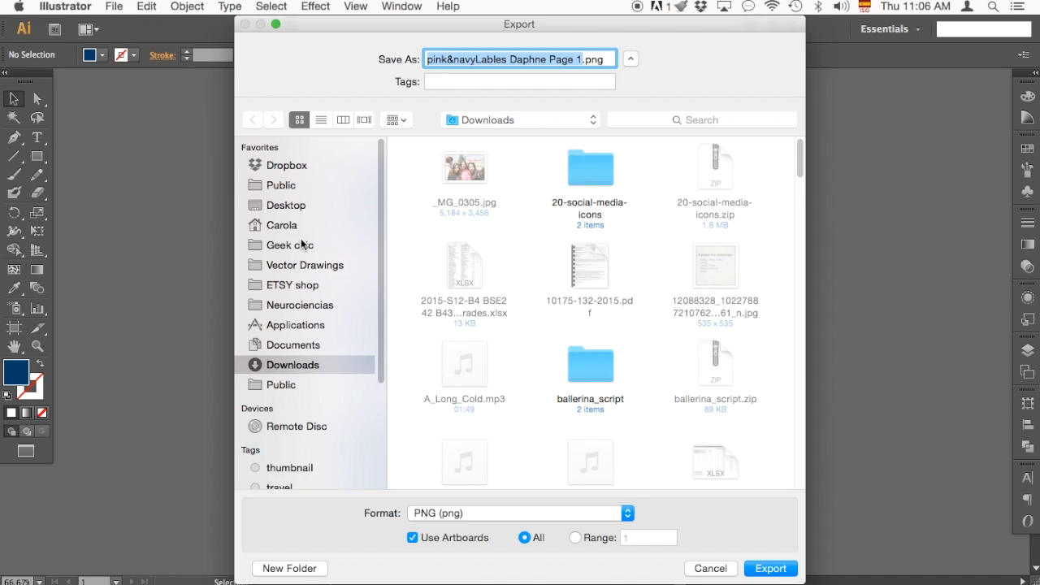
click(285, 204)
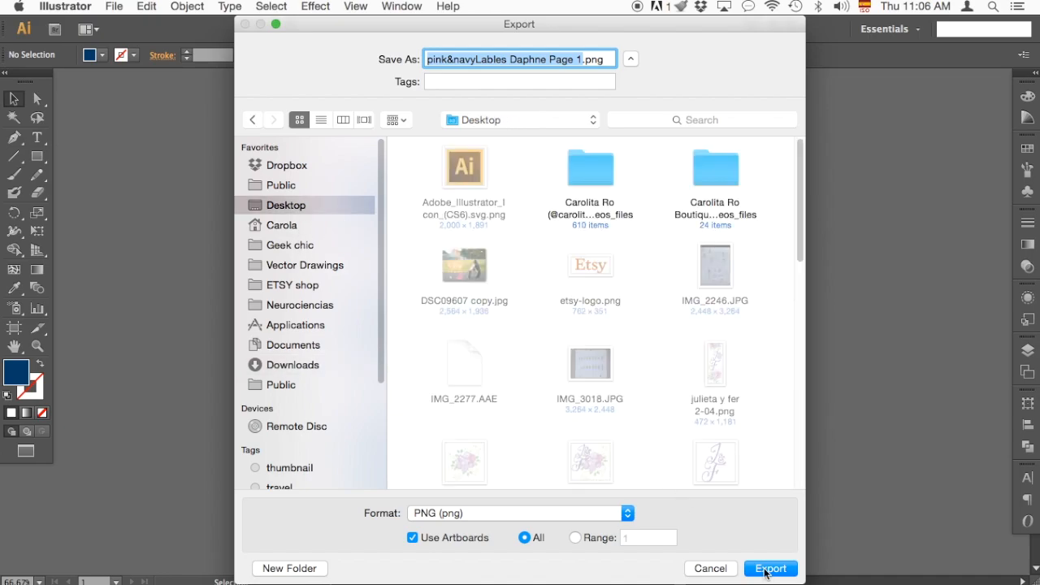
click(769, 568)
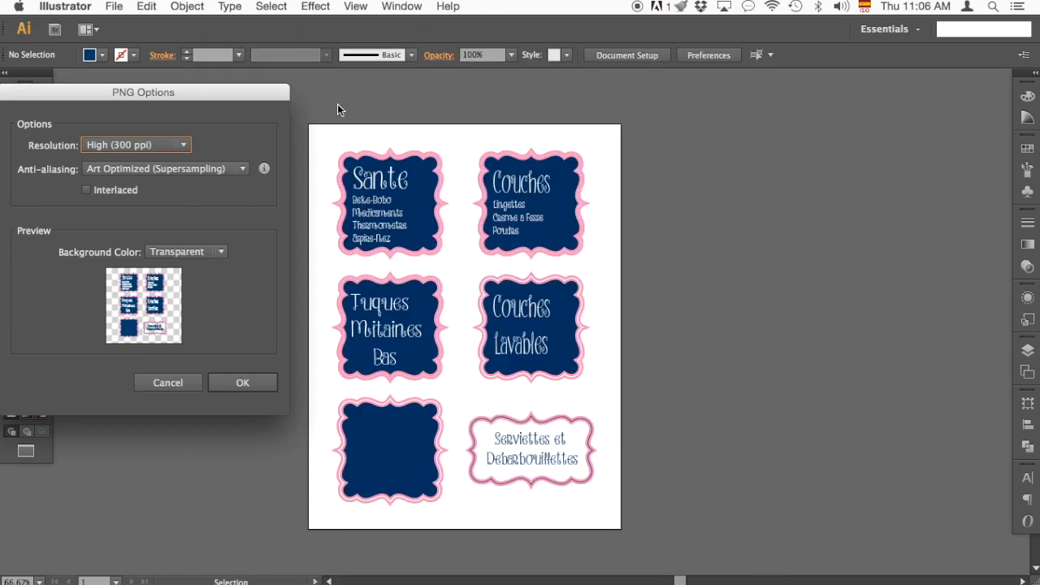
Set PNG options to High (300 ppi) and Art Optimized, replacing the earlier export.
drag(144, 92, 241, 86)
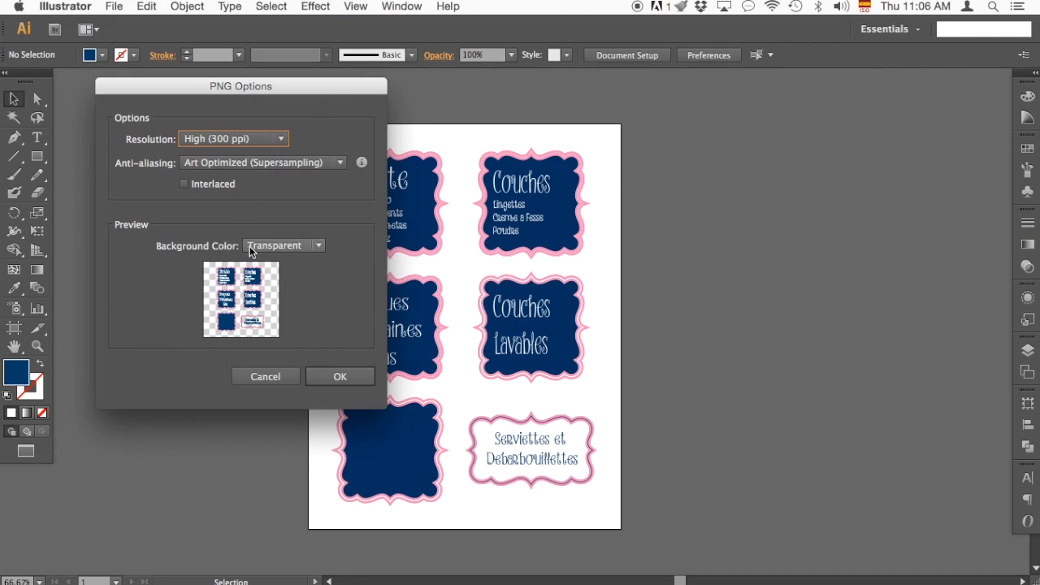
click(234, 138)
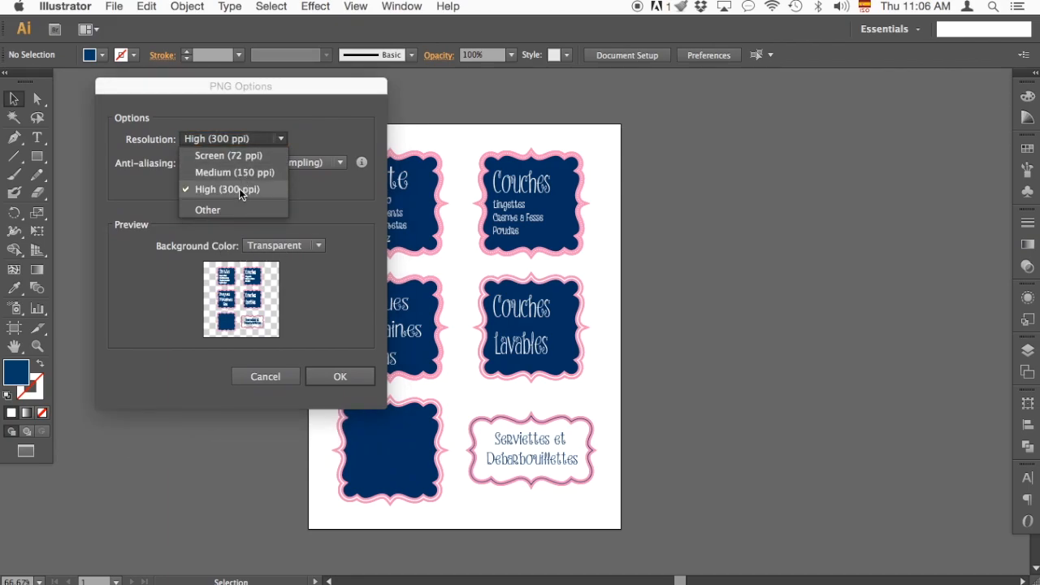
click(339, 162)
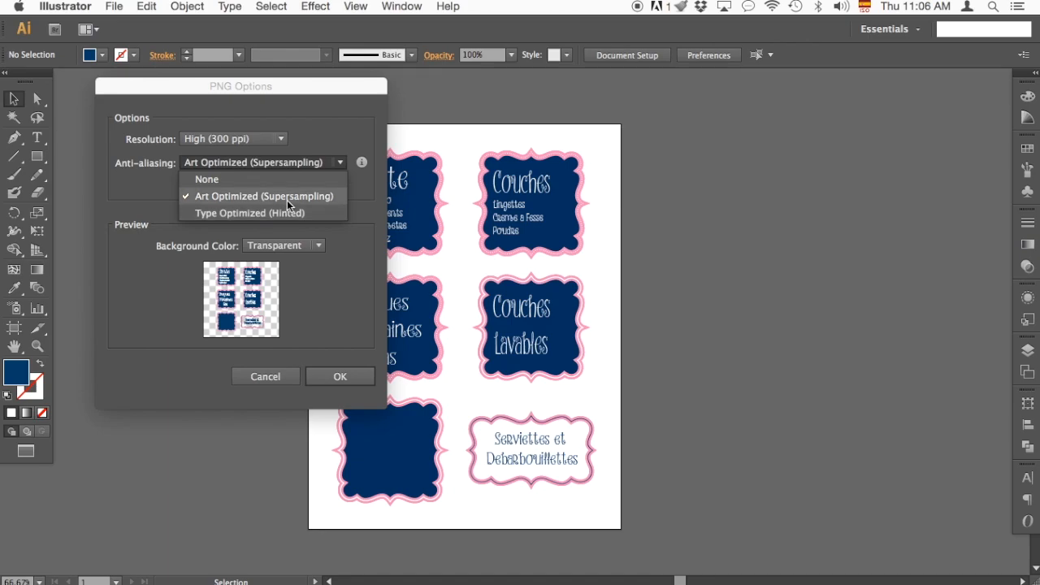
click(340, 376)
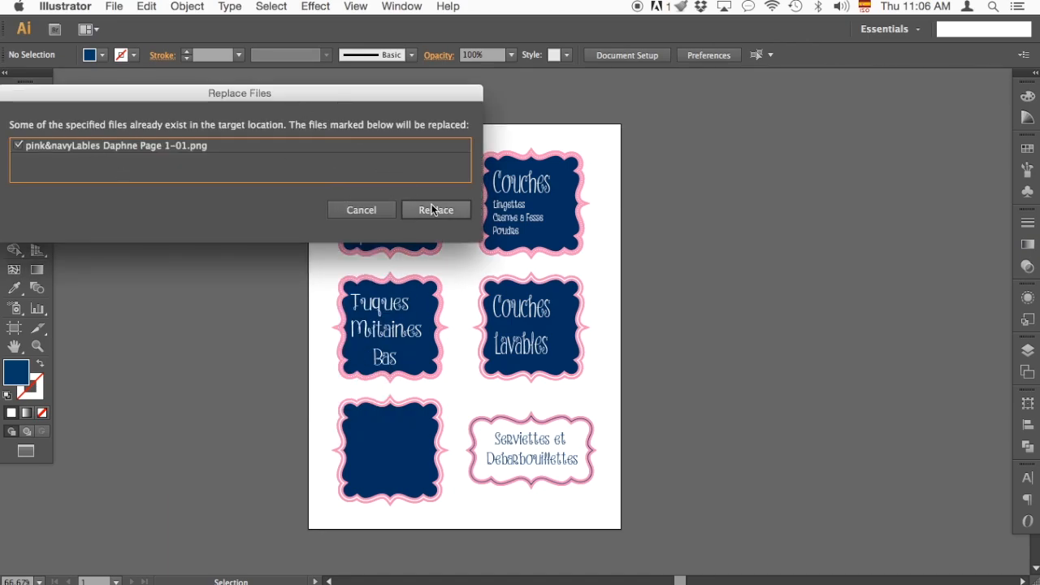
click(436, 210)
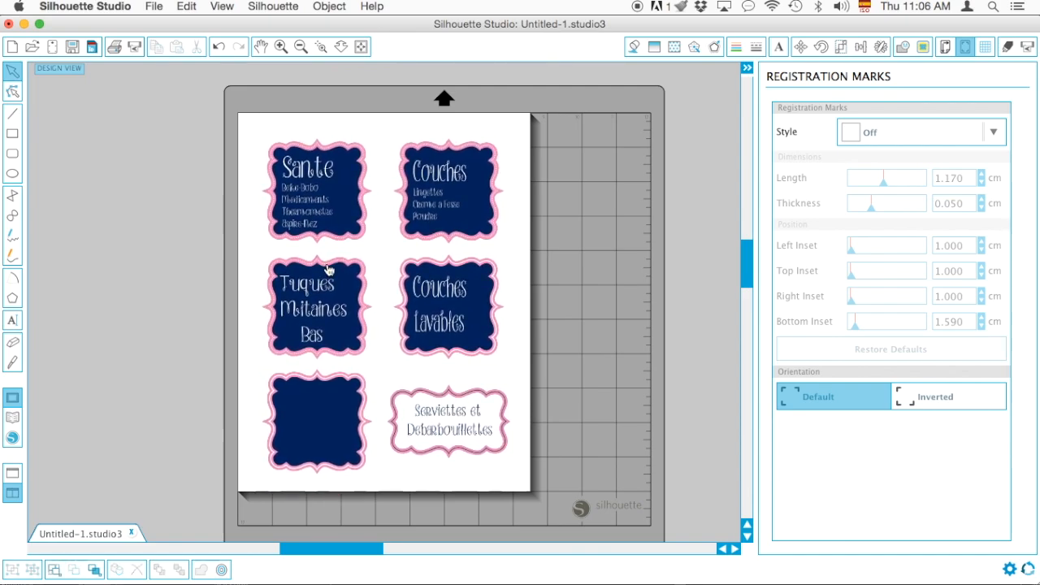
Open the Trace Window panel beside the imported label sheet in Silhouette Studio.
click(924, 46)
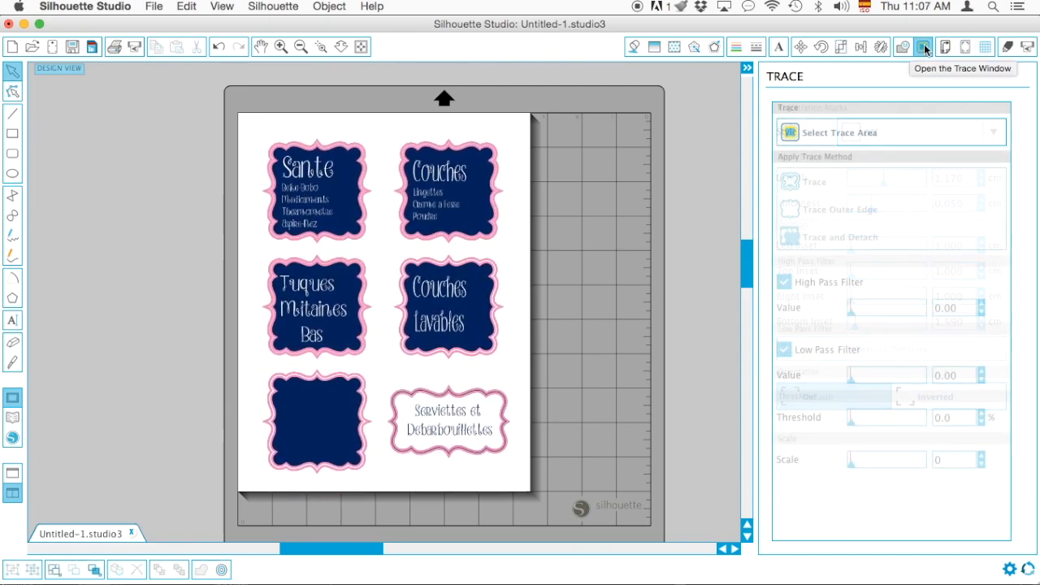
Mark the top row of labels, then set High Pass Filter 6 and Threshold about 50%.
click(840, 132)
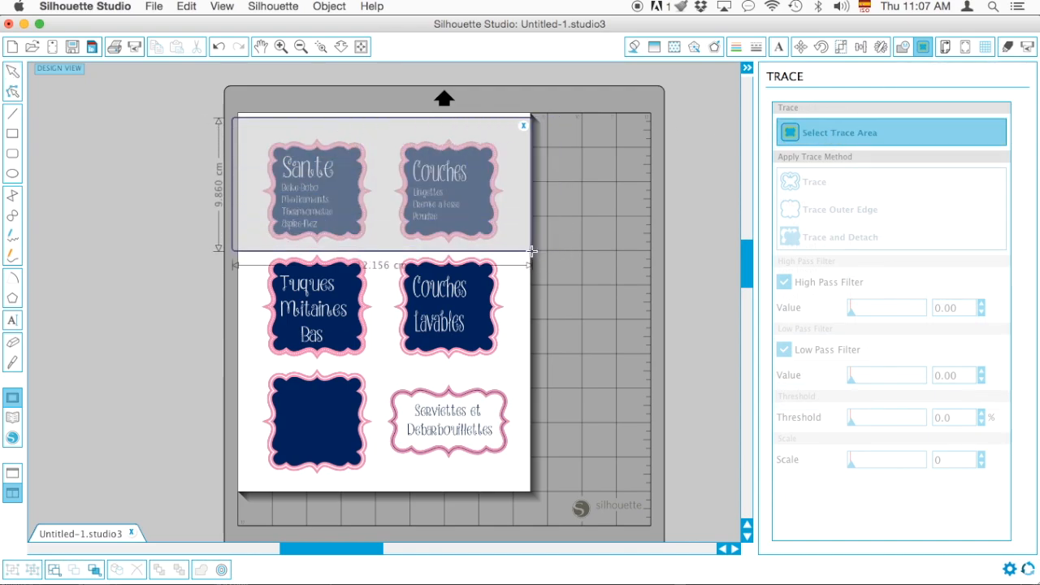
drag(530, 260, 527, 262)
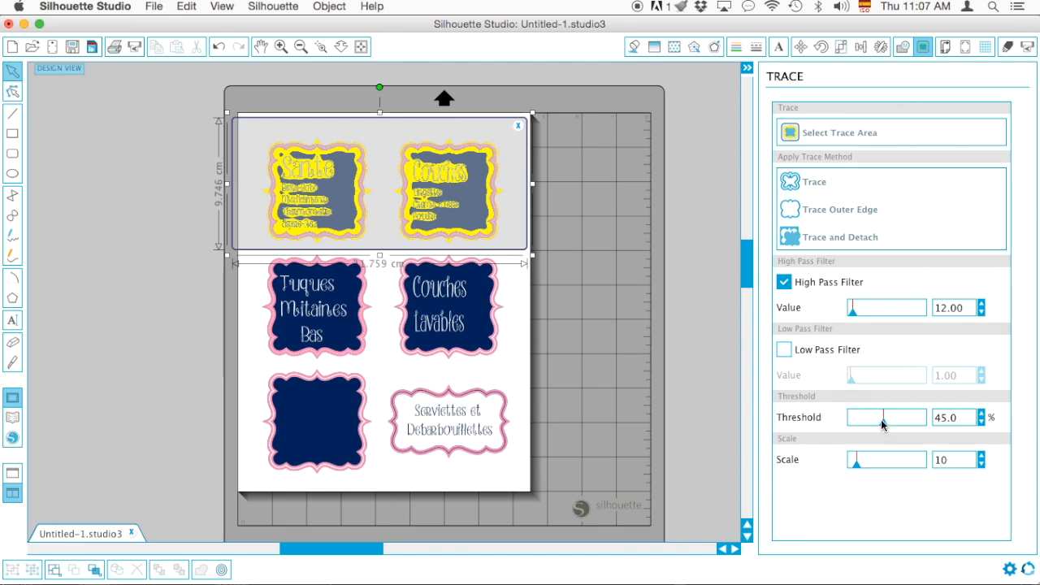
drag(873, 417, 886, 417)
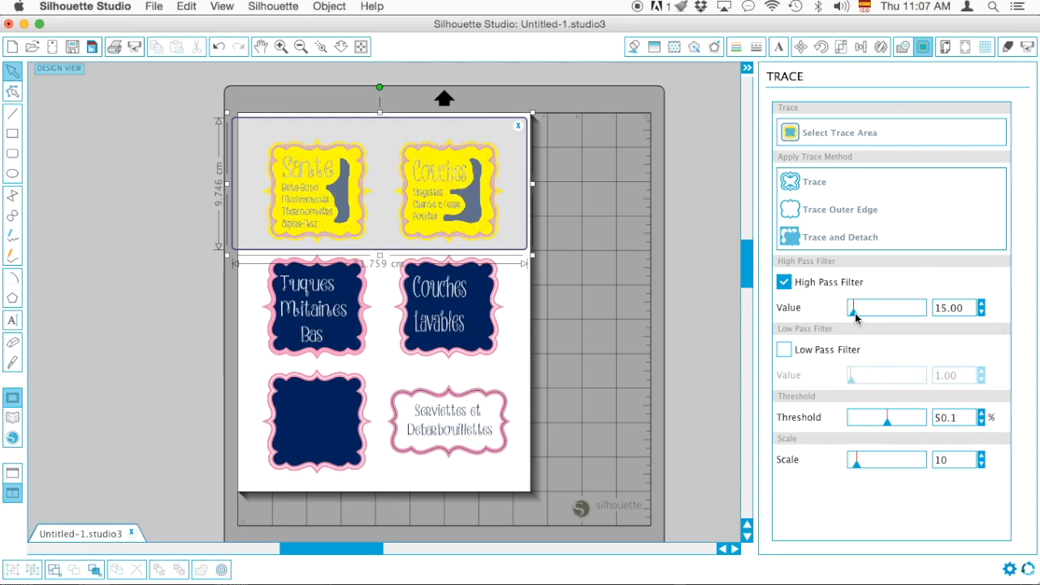
drag(886, 307, 853, 307)
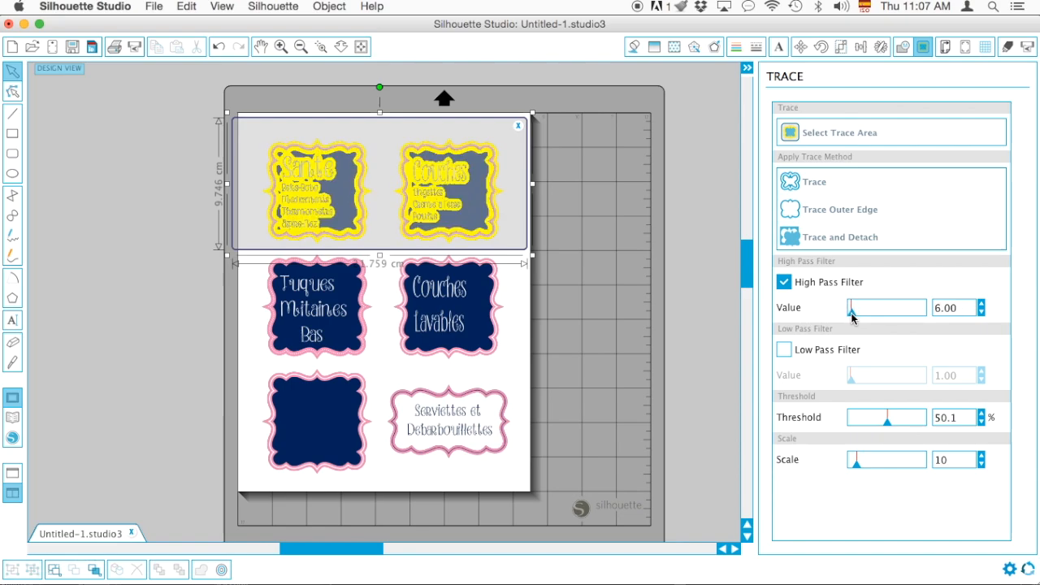
drag(886, 418, 889, 416)
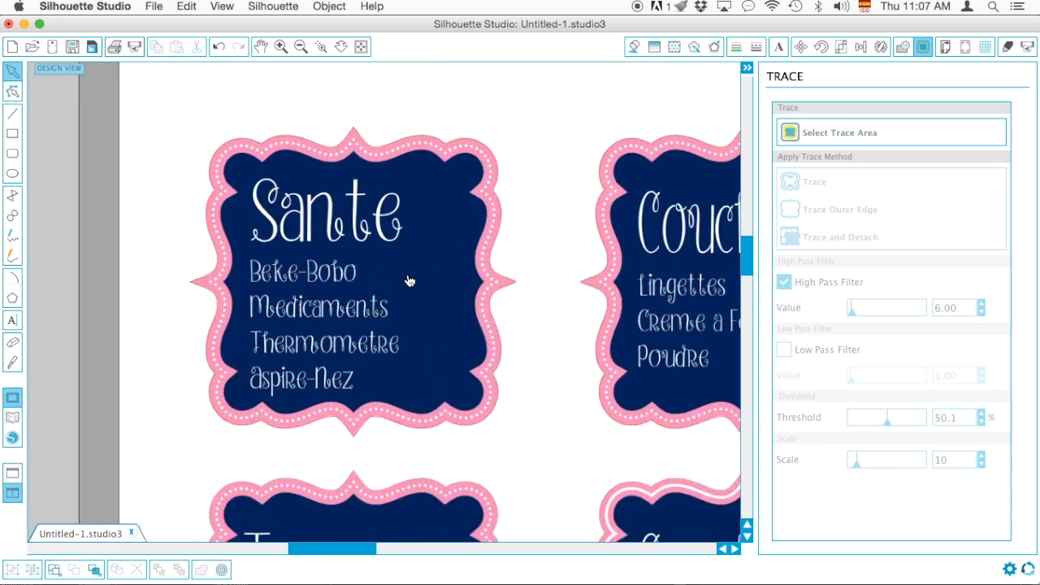
Mark the bottom two labels for tracing and set the threshold to about 50.7%.
click(362, 47)
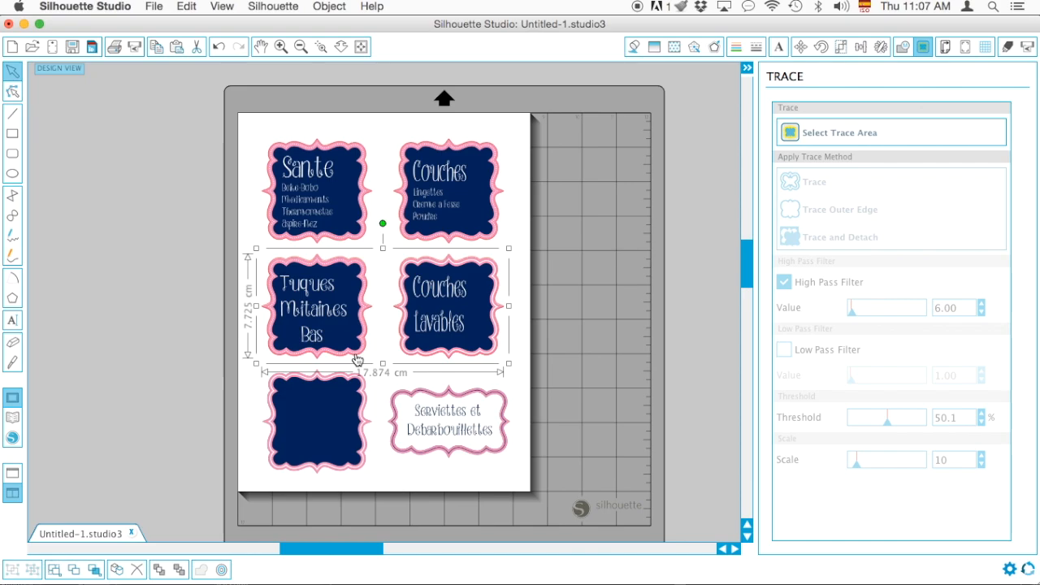
click(321, 47)
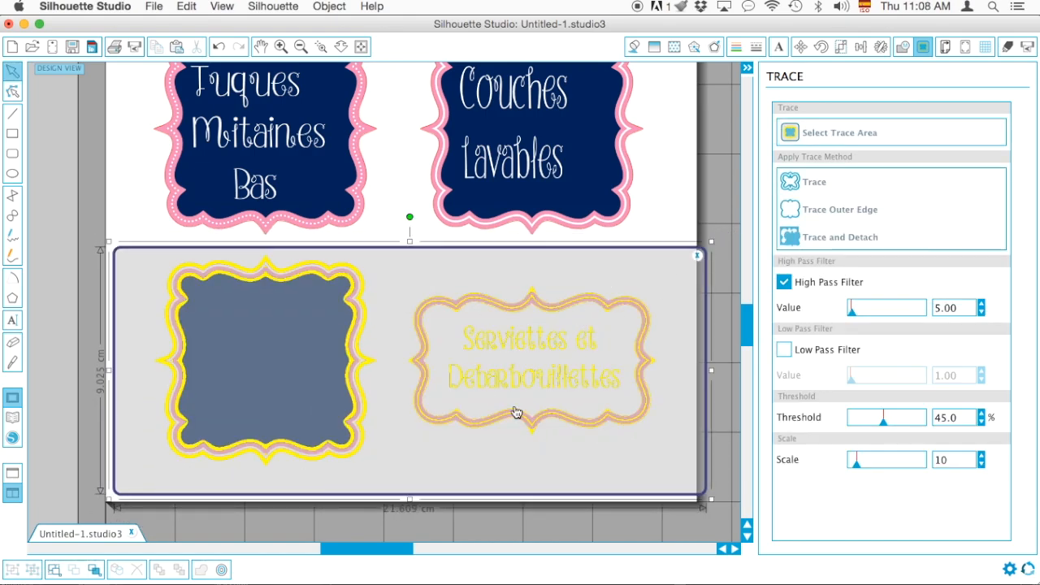
mouse_move(882, 373)
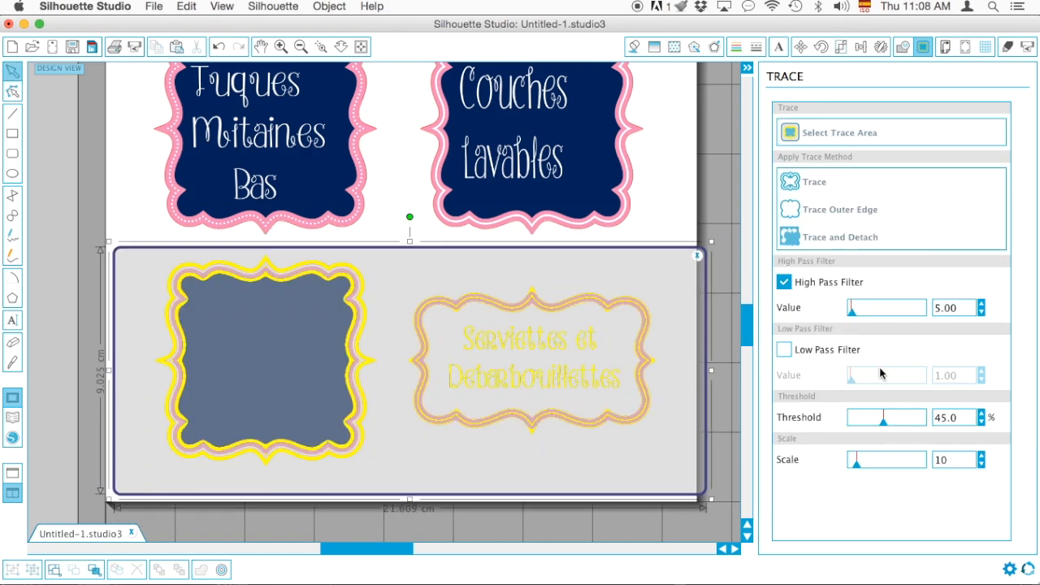
drag(904, 417, 886, 417)
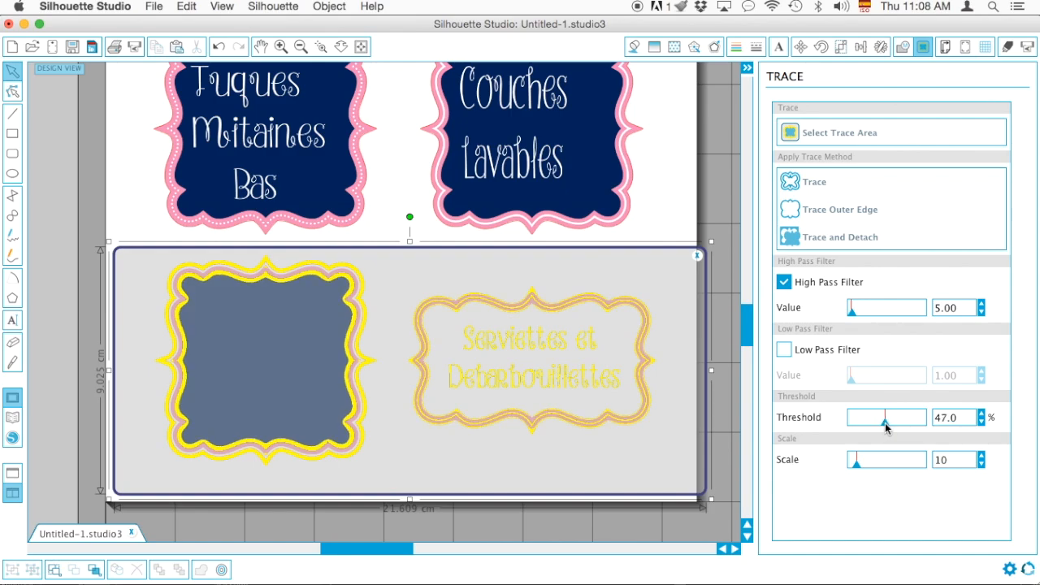
drag(884, 417, 888, 416)
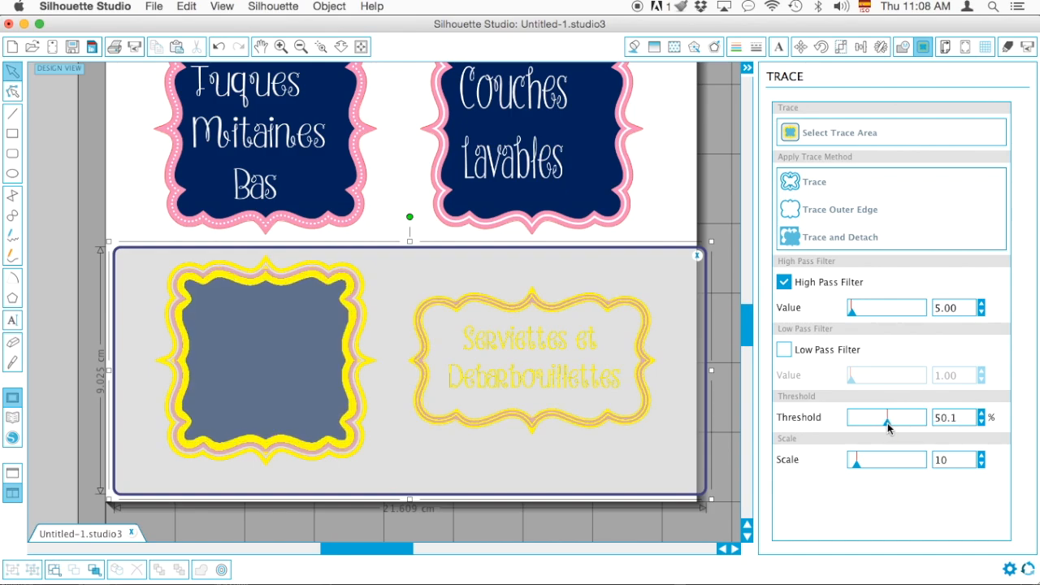
click(981, 413)
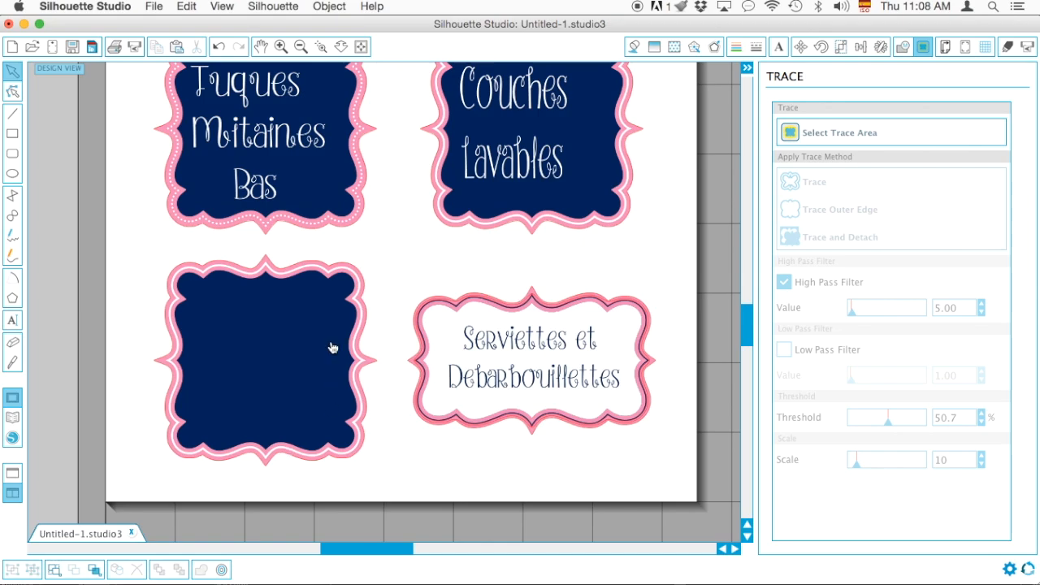
mouse_move(447, 294)
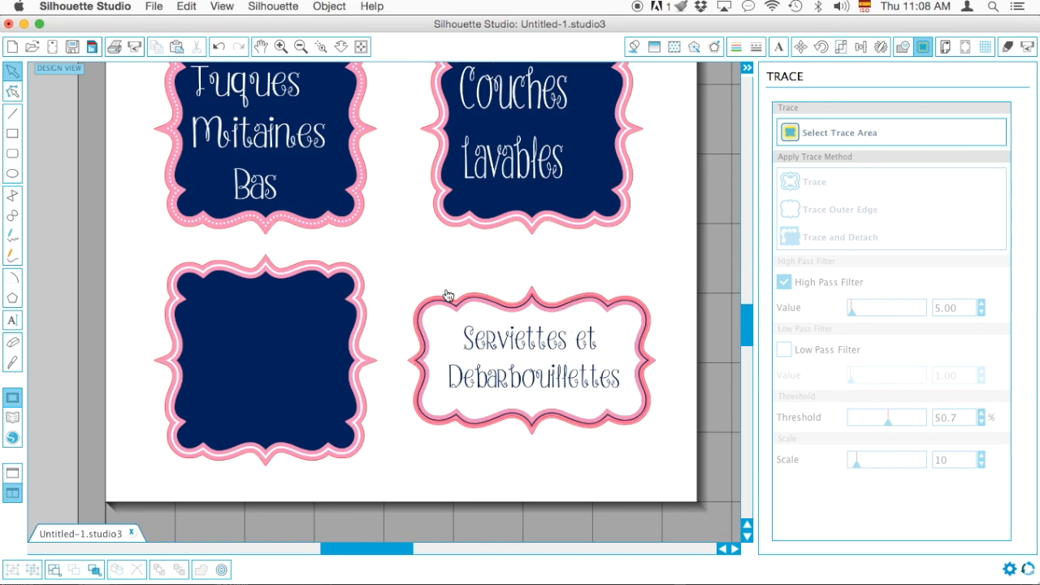
right_click(447, 294)
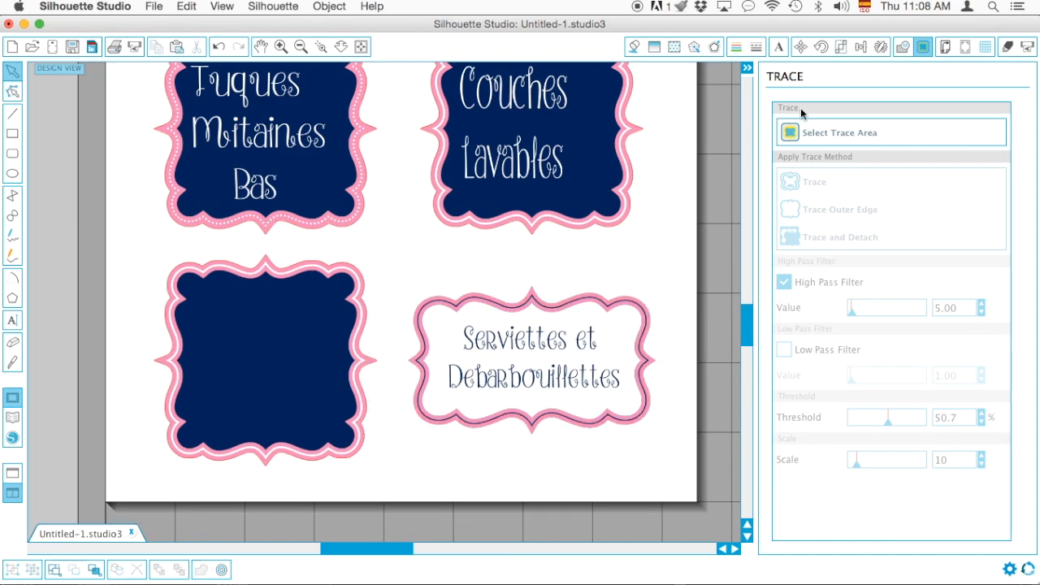
Trace the Serviettes et Debarbouillettes label with High Pass Filter 21, then fit the sheet.
click(839, 133)
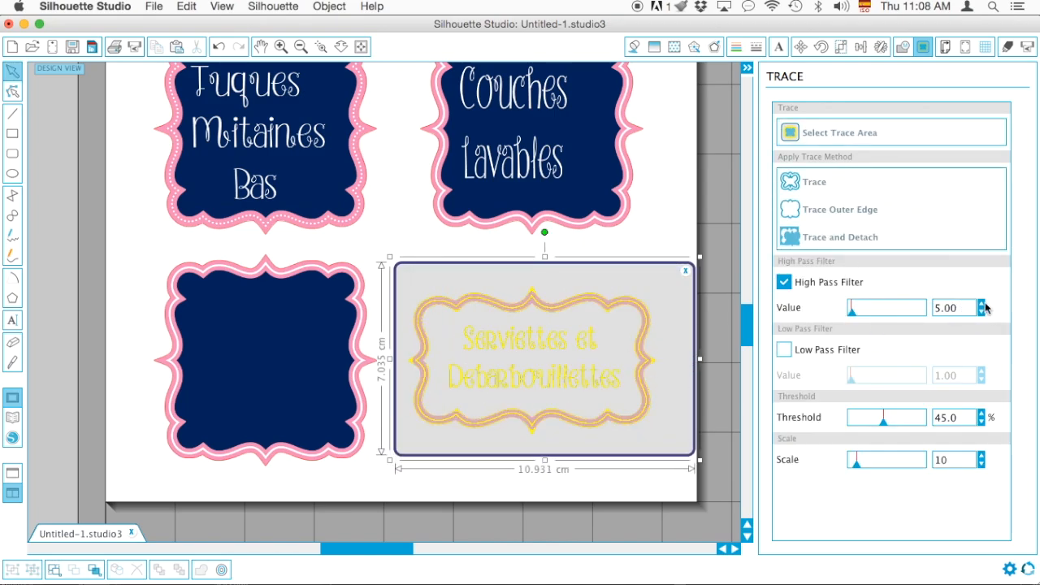
click(982, 303)
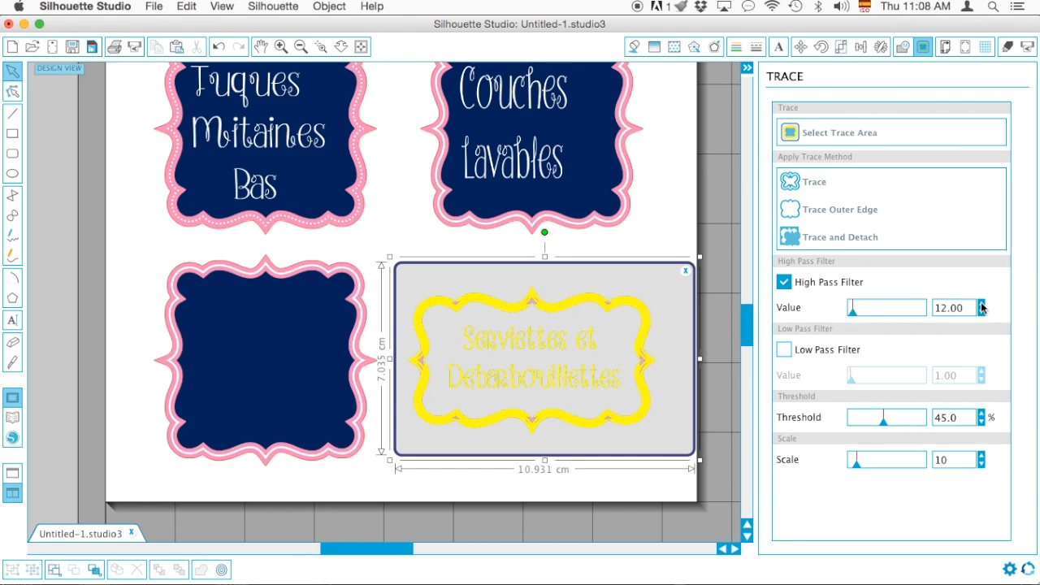
click(981, 303)
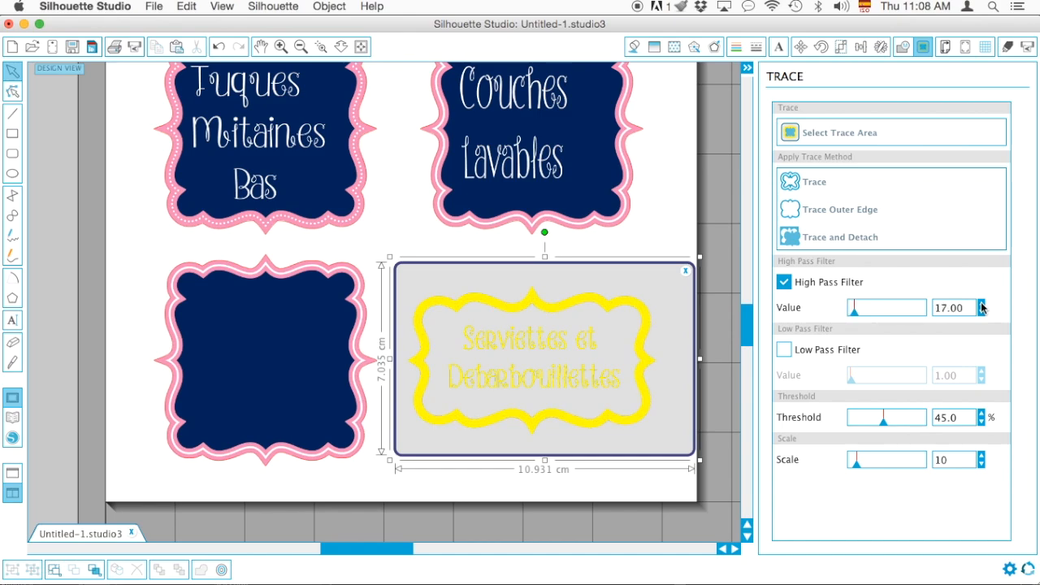
click(981, 303)
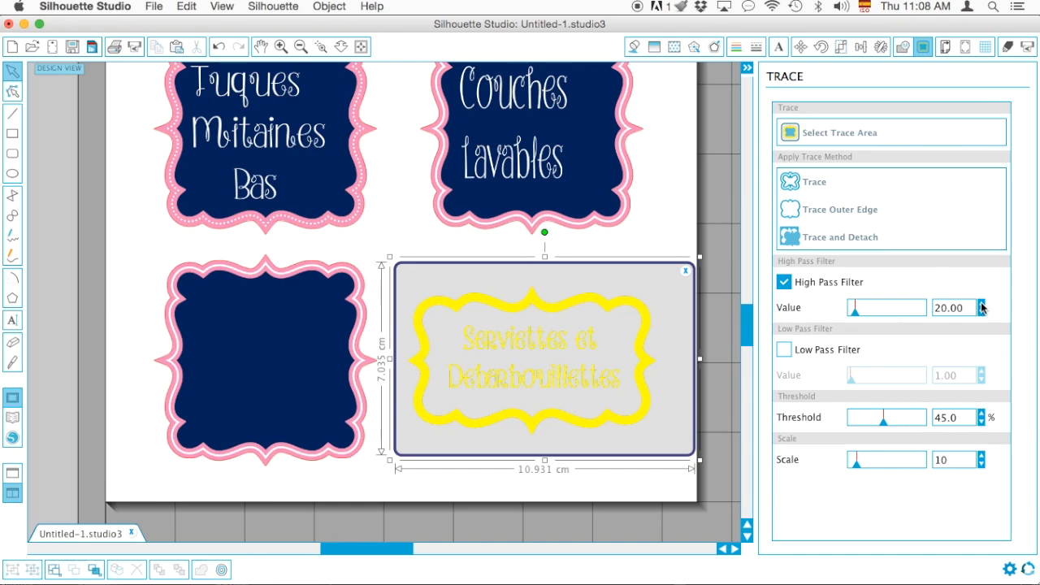
click(981, 303)
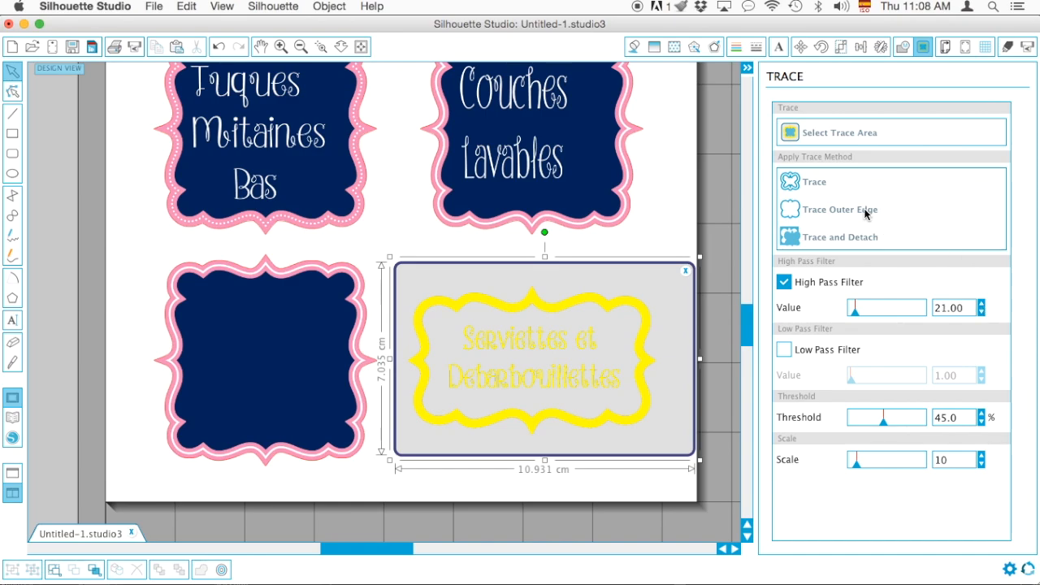
mouse_move(832, 215)
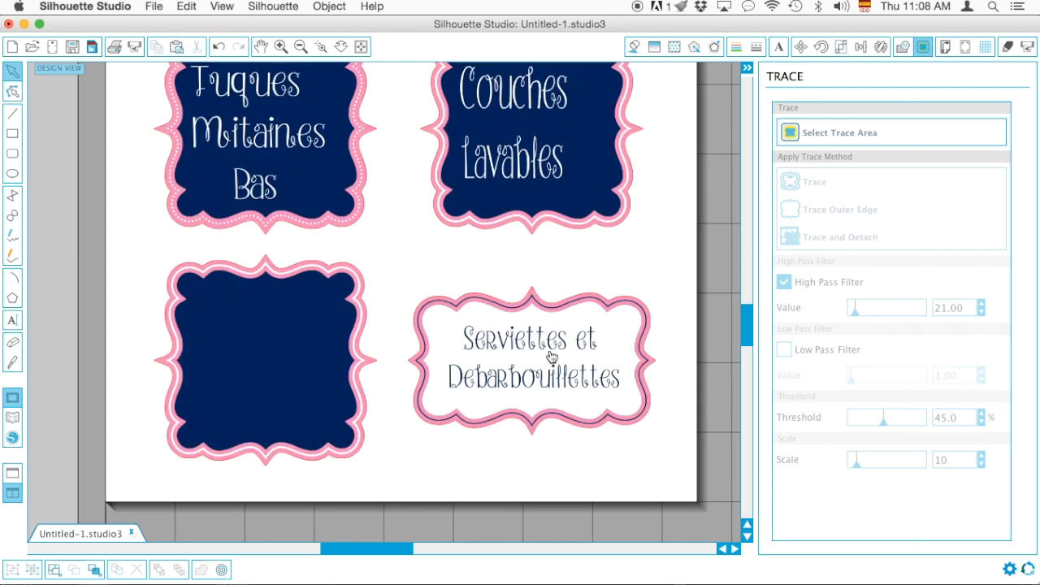
click(361, 47)
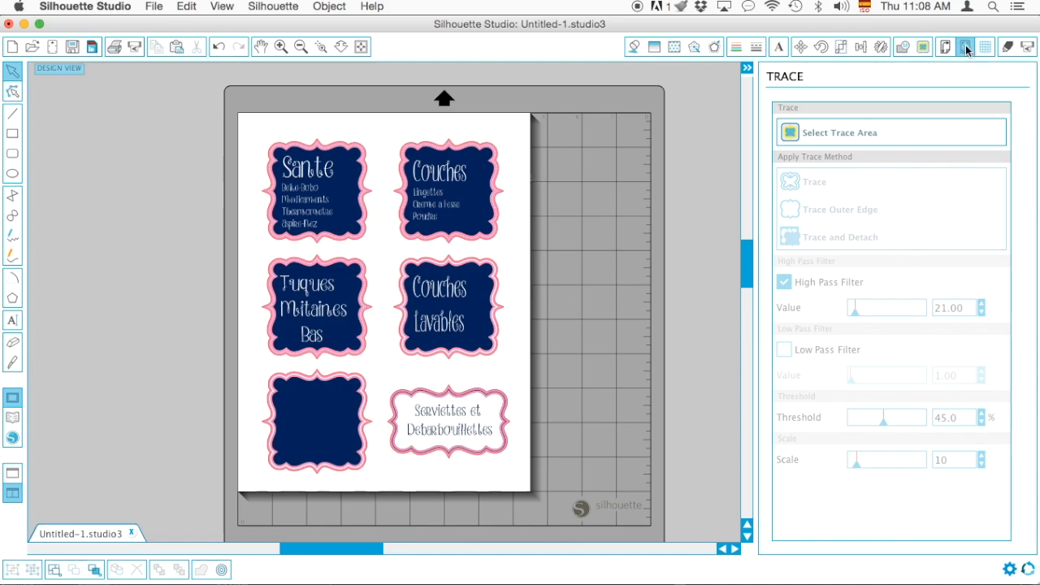
Set the registration mark style to Type 1 (CAMEO, Portrait).
click(965, 46)
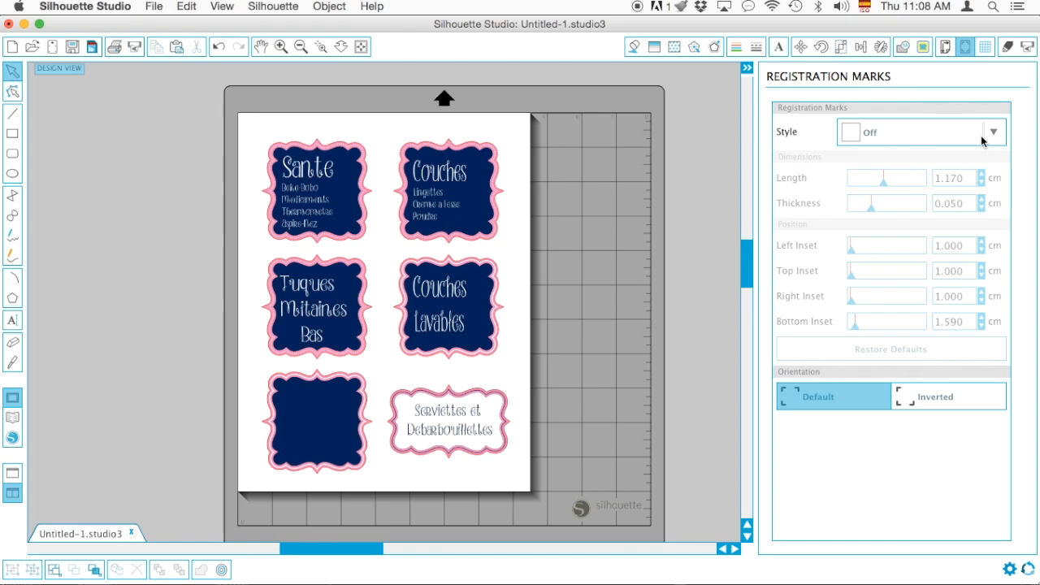
click(991, 132)
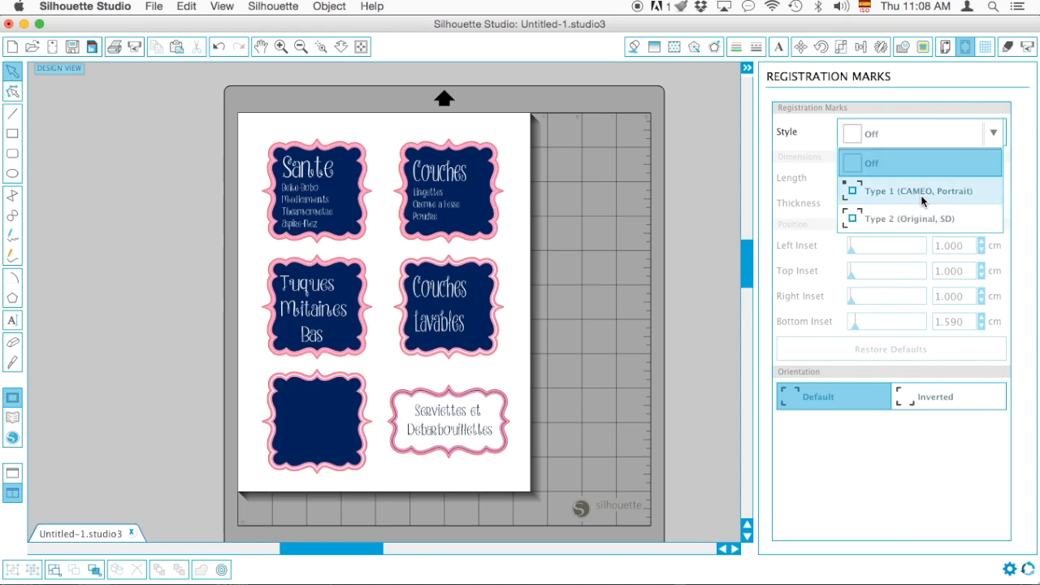
click(918, 190)
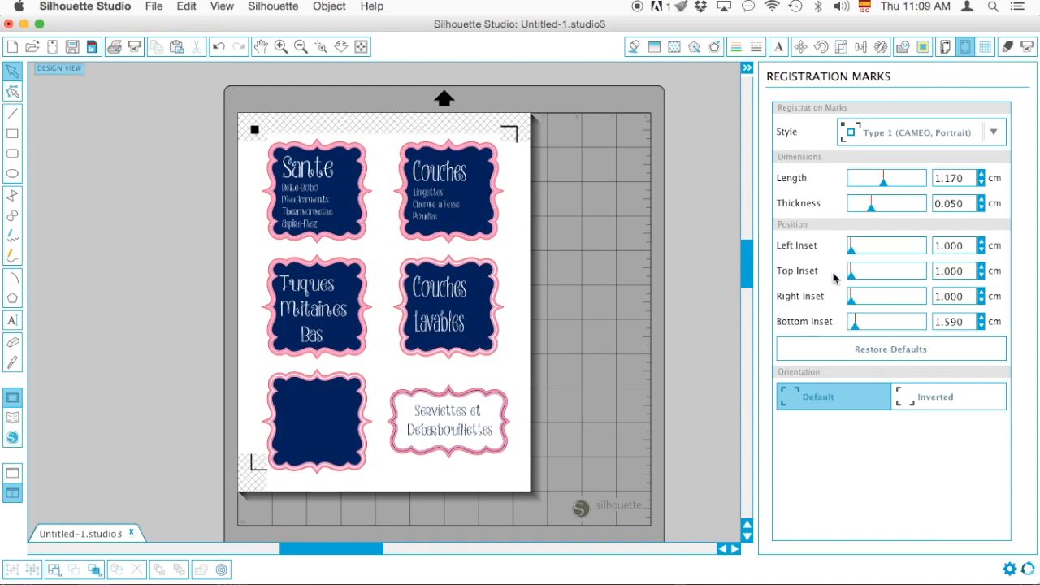
mouse_move(808, 301)
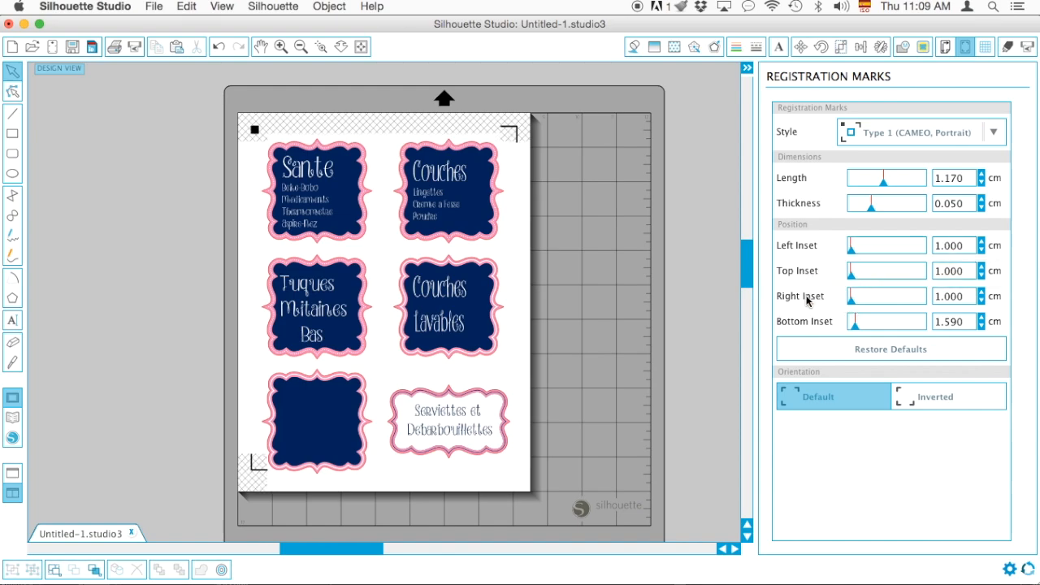
mouse_move(809, 306)
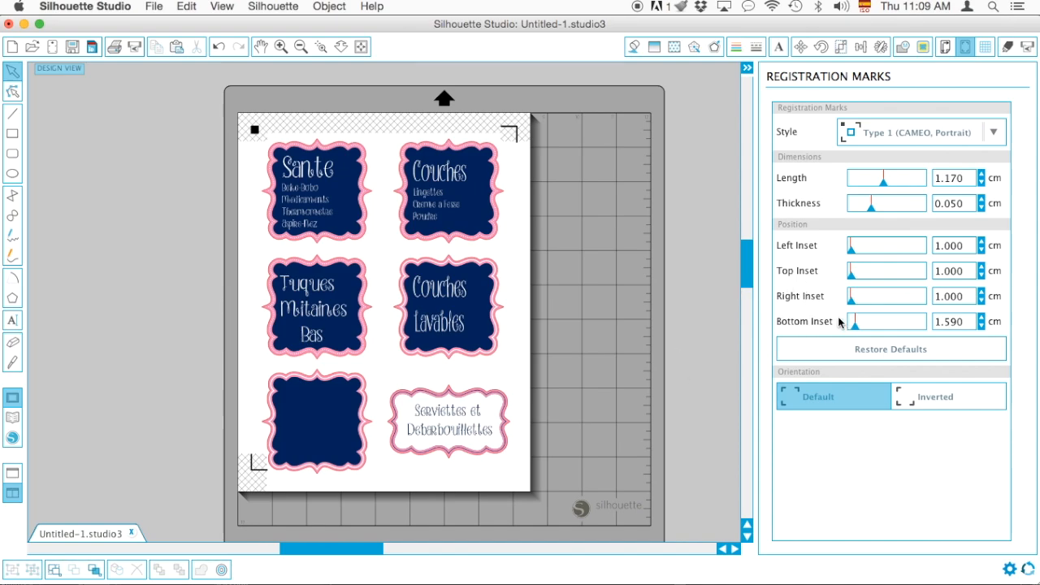
mouse_move(817, 325)
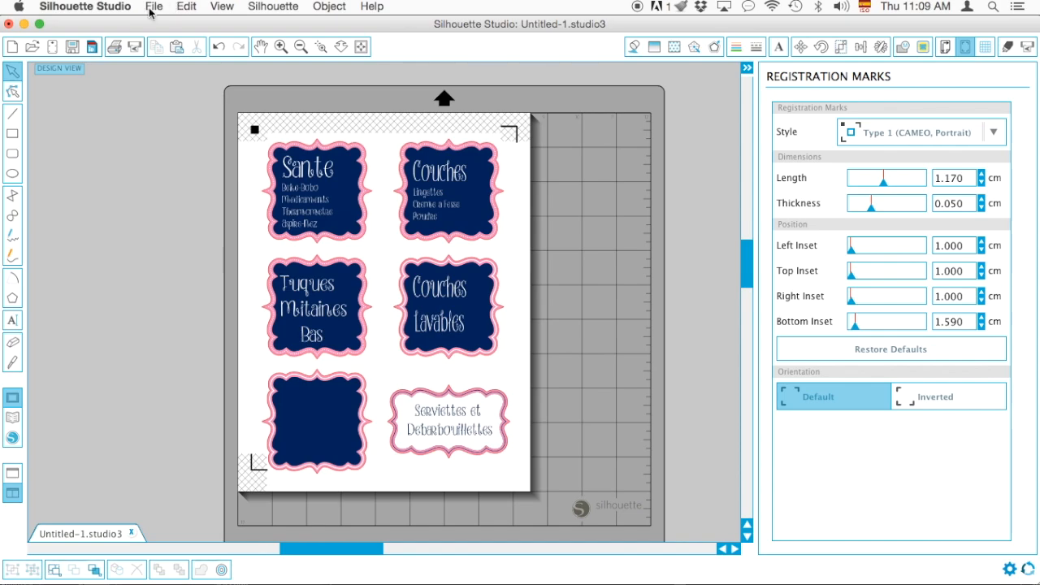
Print the registration-marked label sheet from the File menu.
click(154, 7)
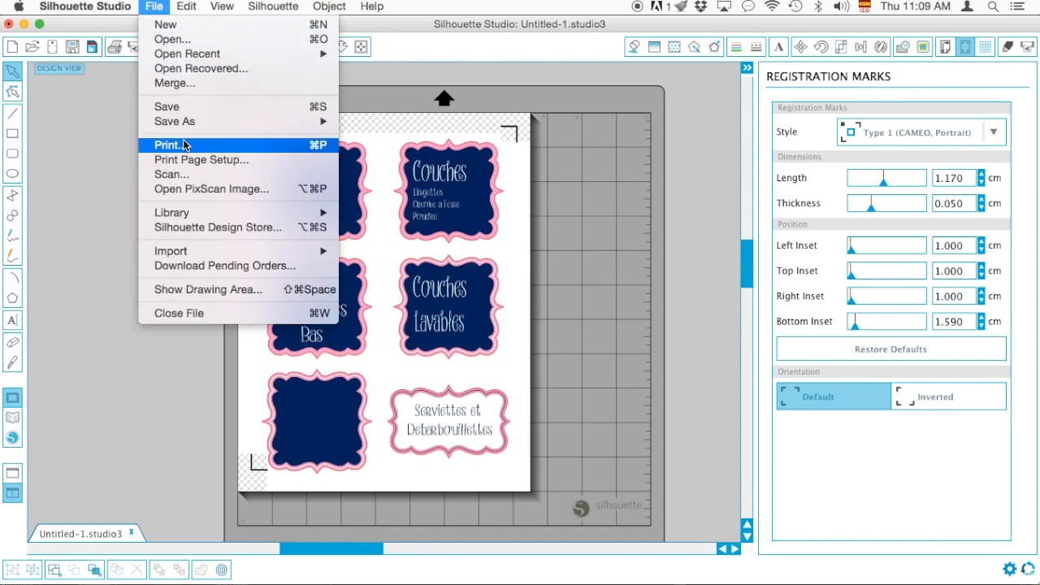
click(169, 145)
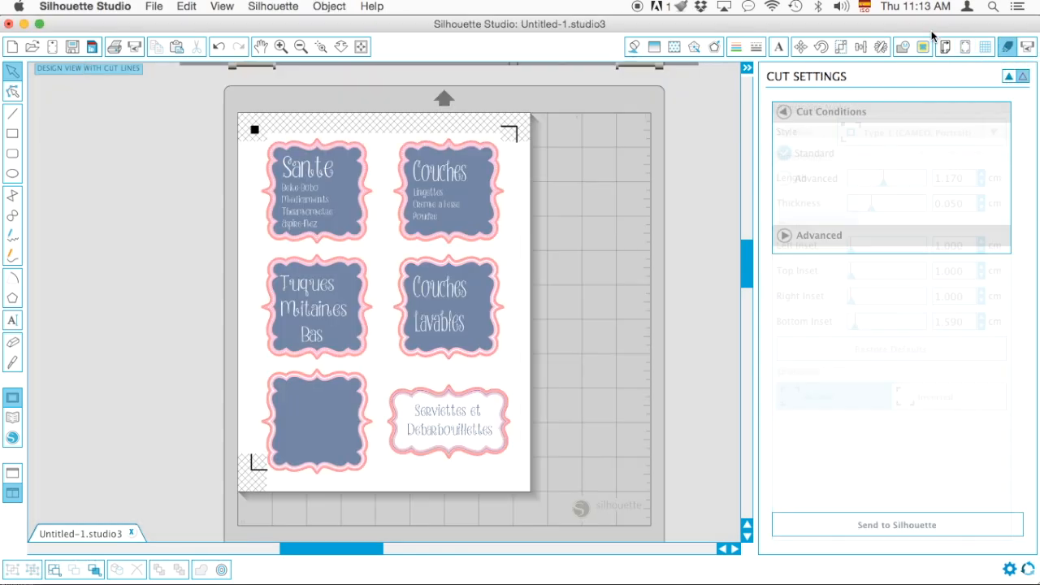
Review the registration marks, then browse the Material Type list in Cut Settings.
click(965, 46)
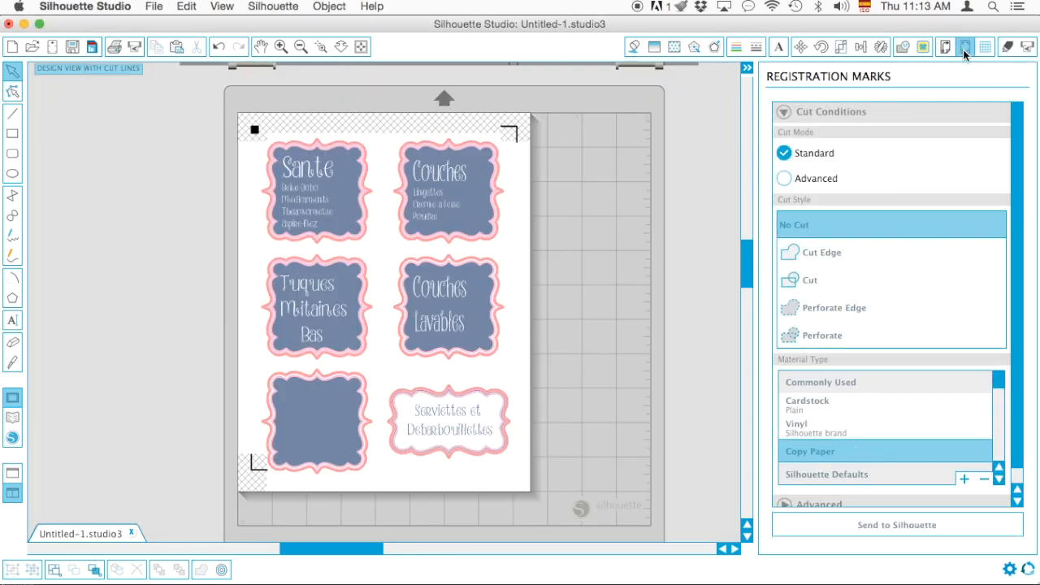
click(965, 46)
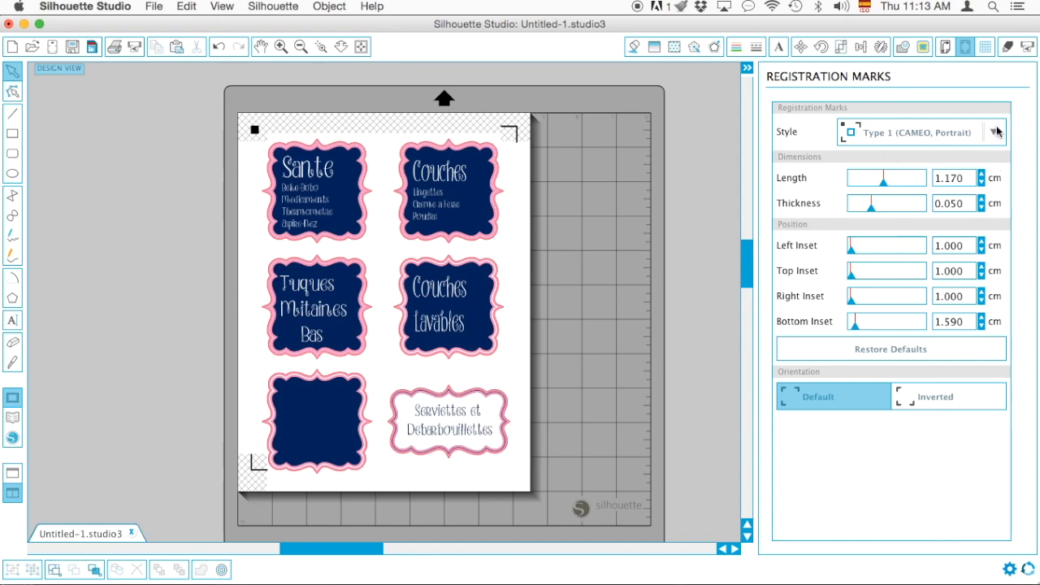
click(1007, 46)
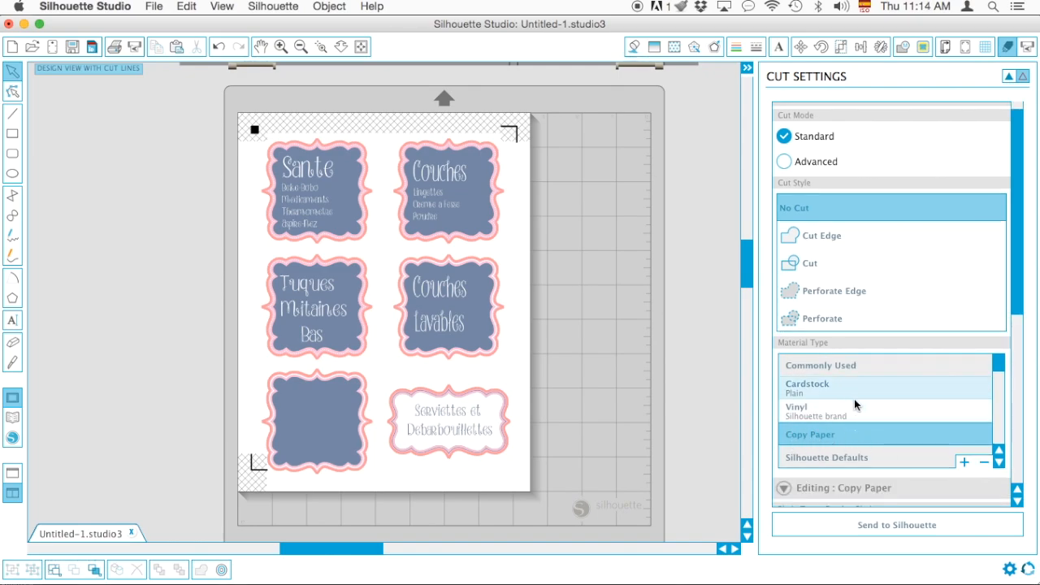
scroll(down, 3)
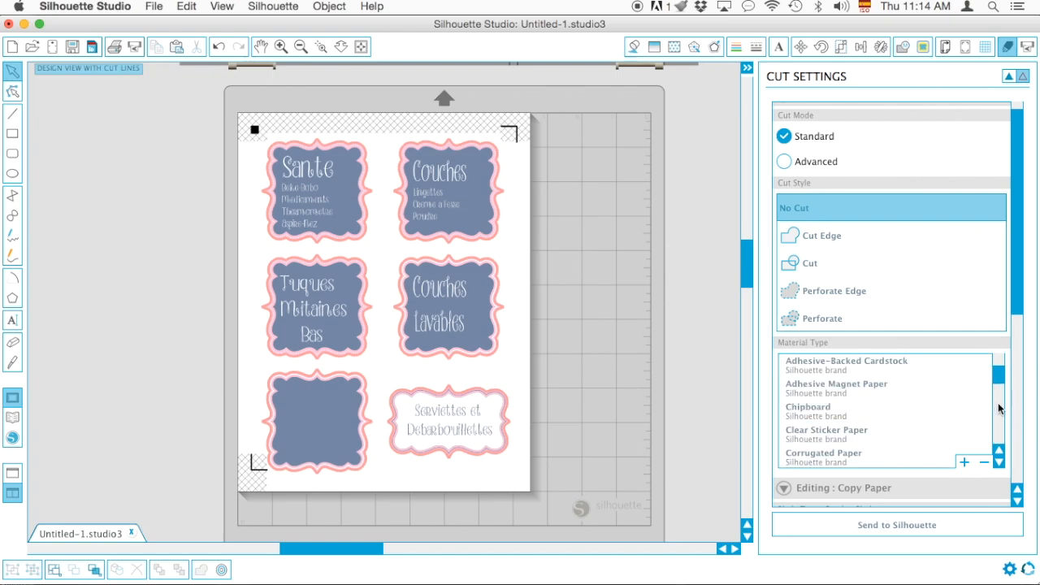
scroll(down, 3)
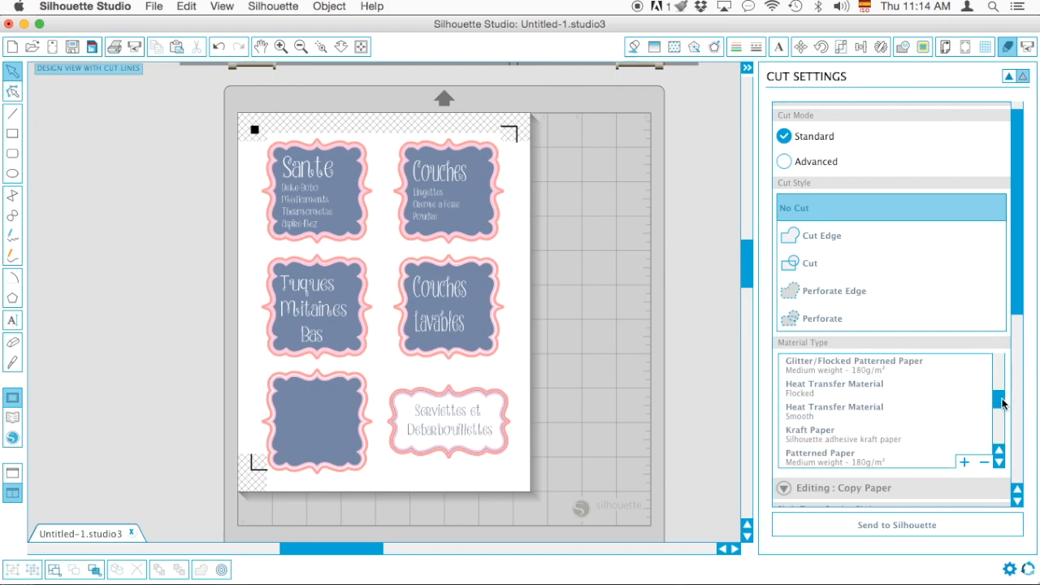